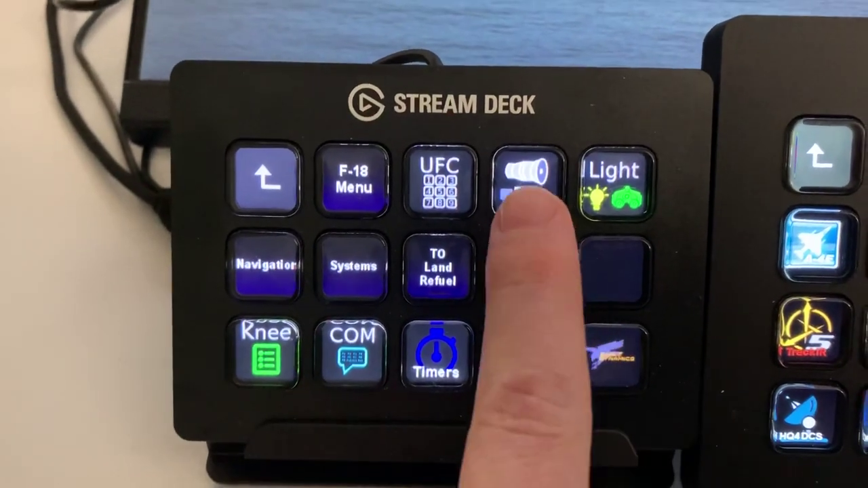
# Bring up the F-18 exterior-lights sub-page with its lighting and view shortcut keys.
pyautogui.click(529, 183)
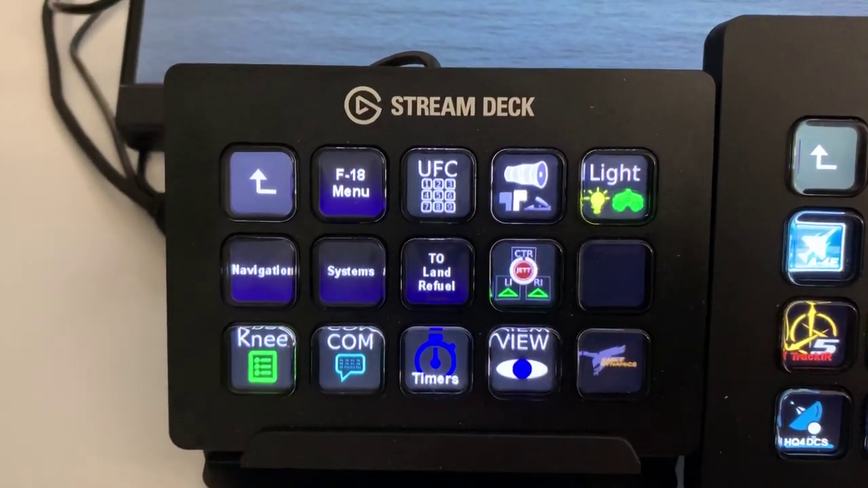